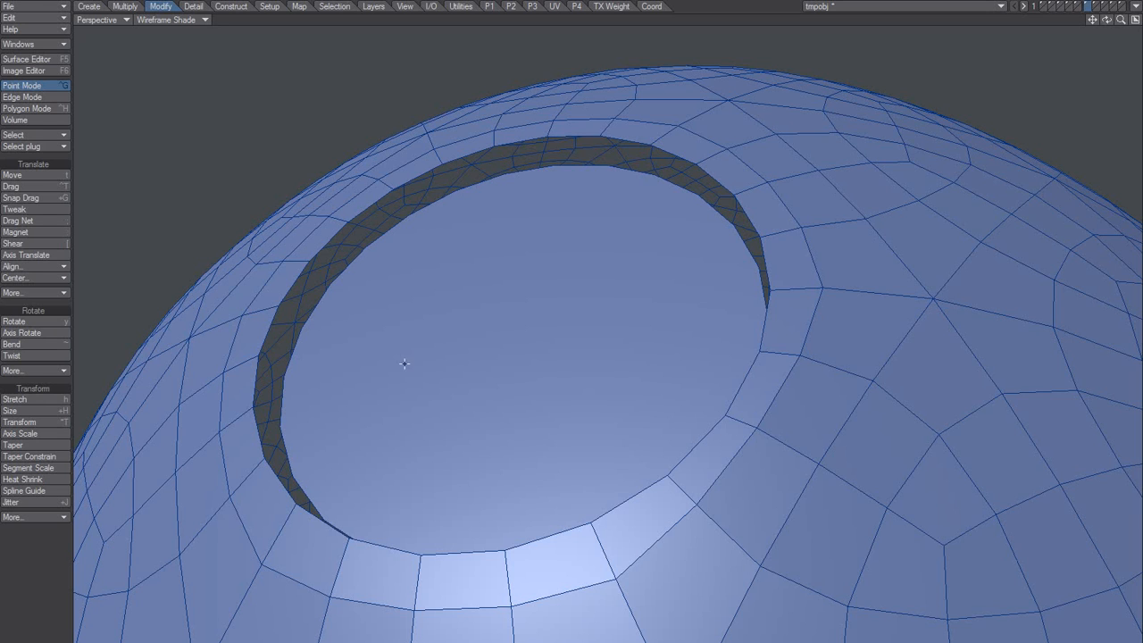
mouse_move(313, 258)
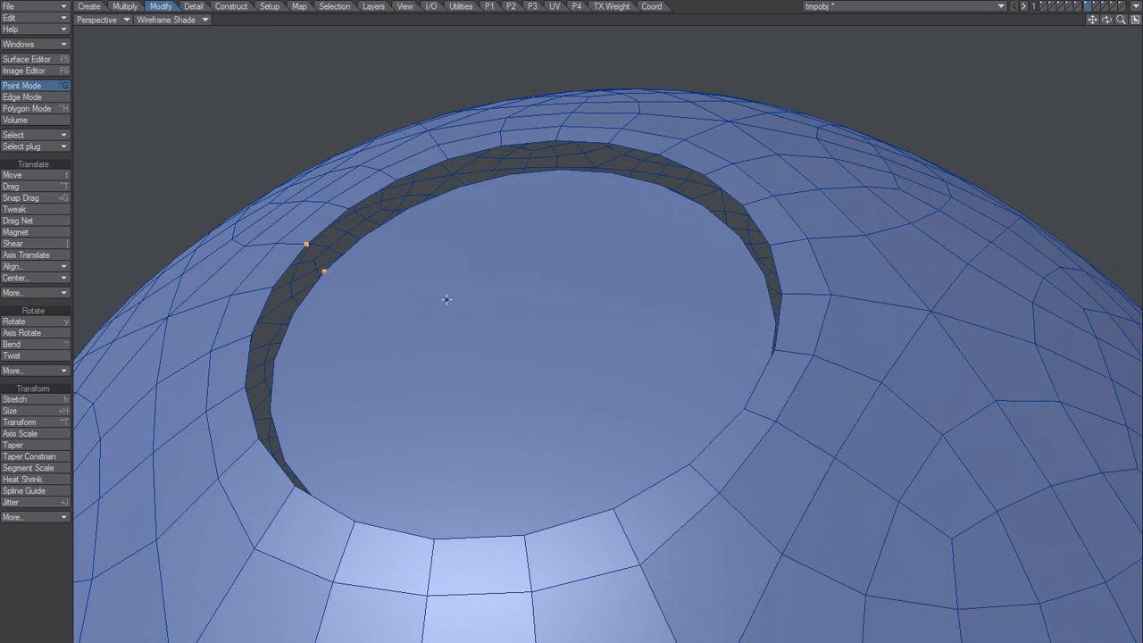
Select the loops around the hole and convert them so the points of both rings are selected
left_click(22, 96)
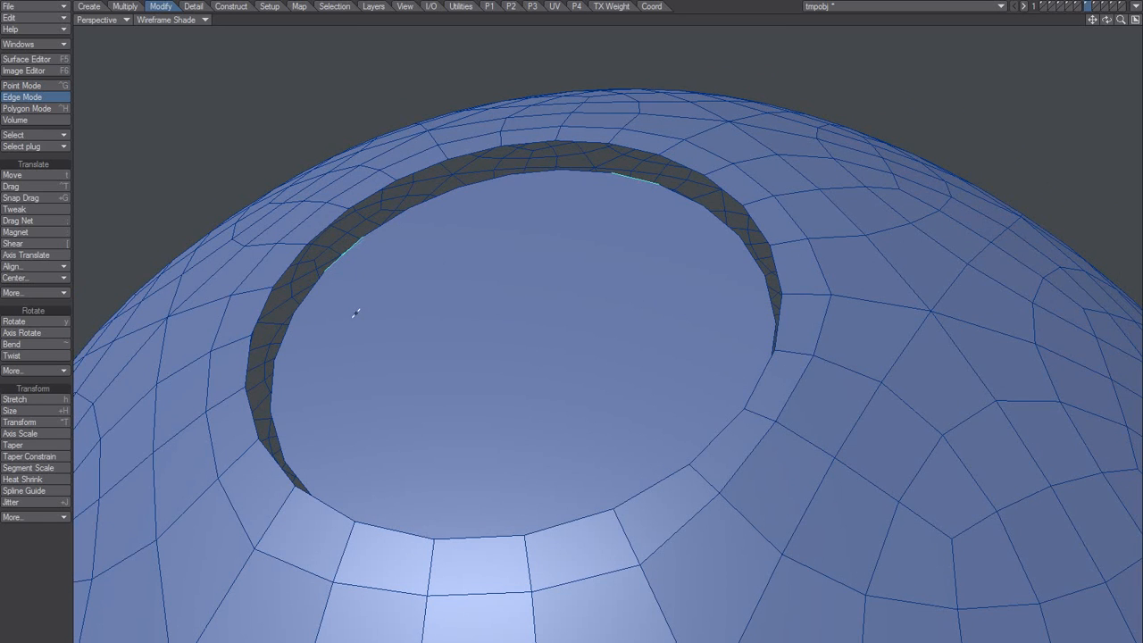
mouse_move(416, 259)
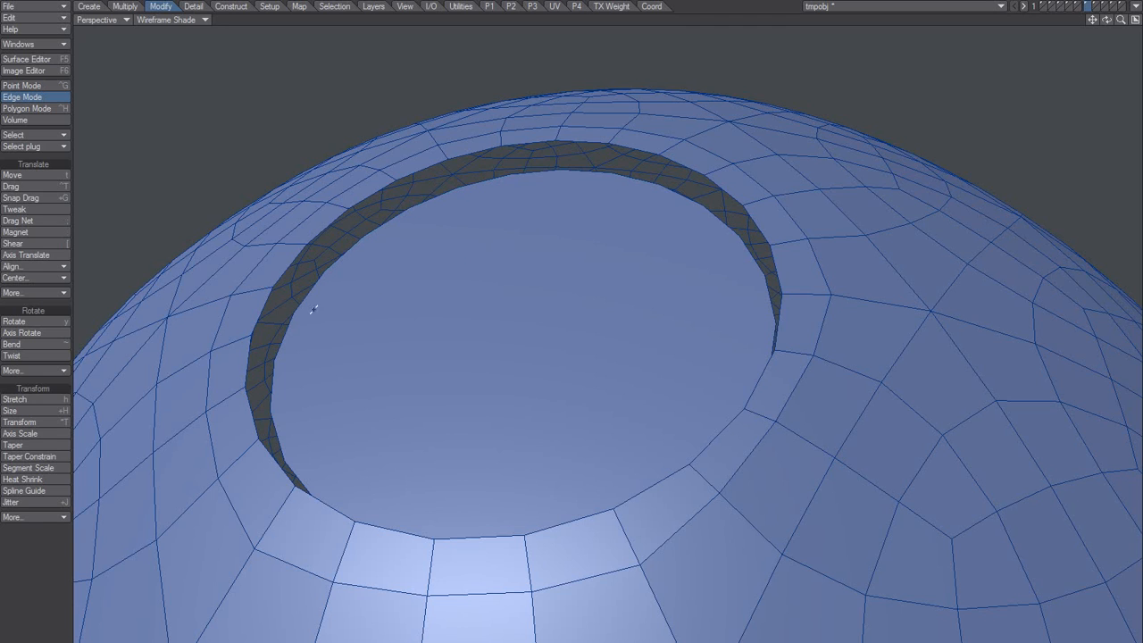
mouse_move(426, 286)
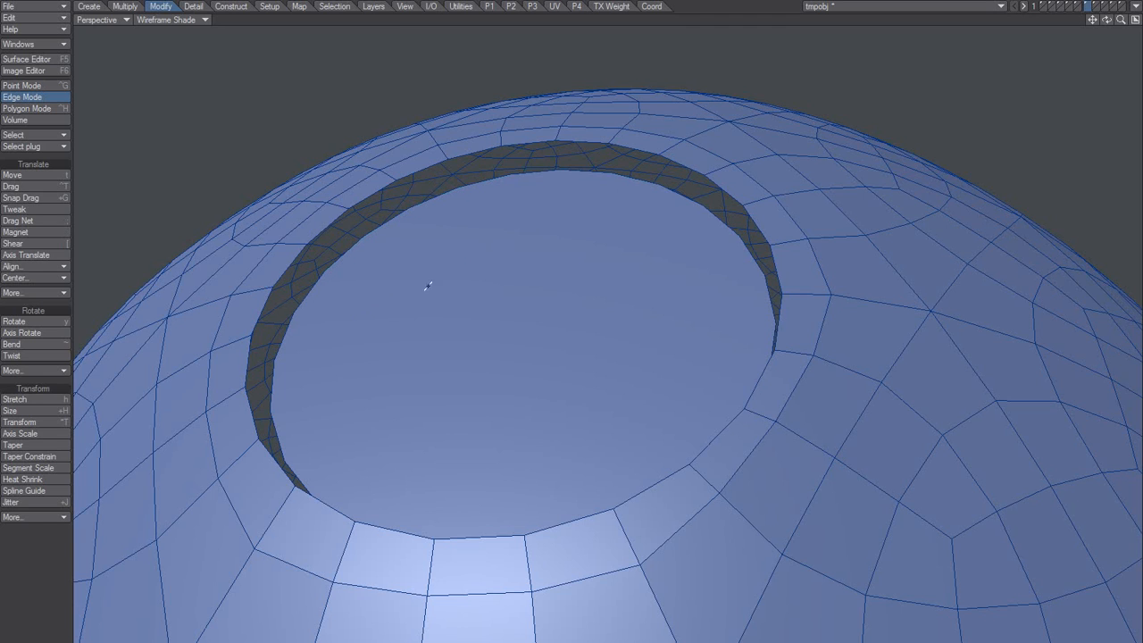
left_click(22, 85)
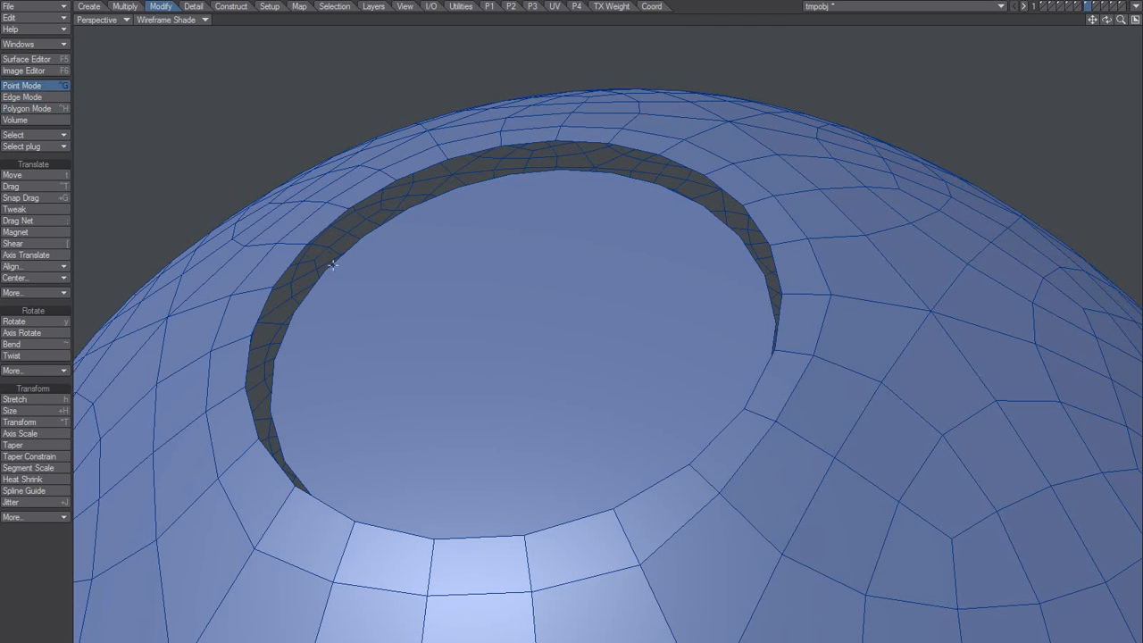
left_click(322, 263)
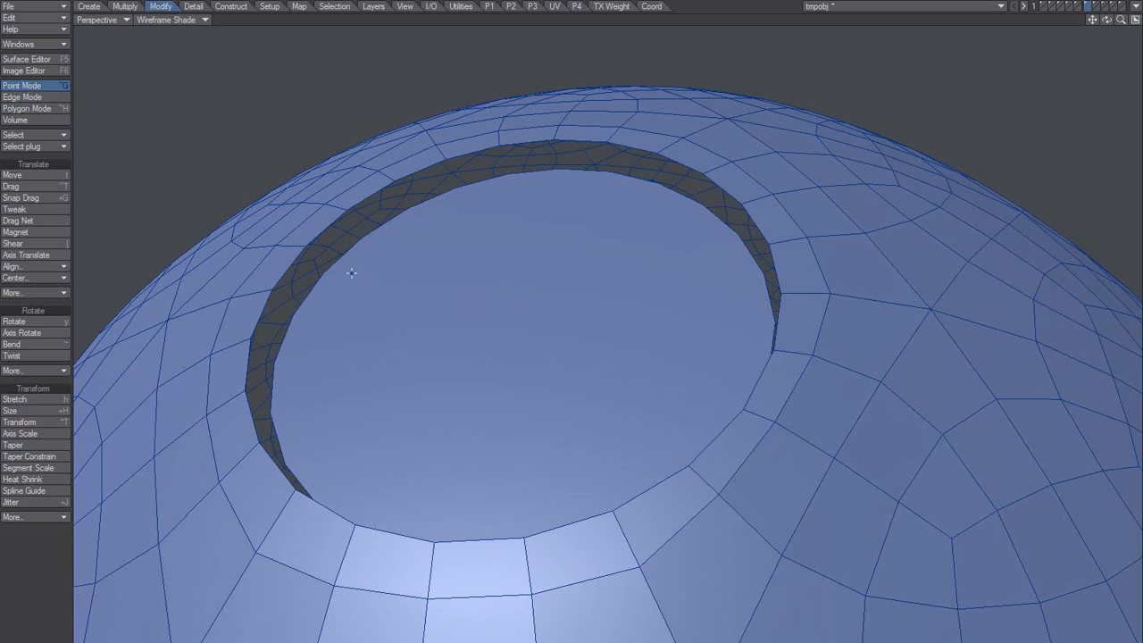
left_click(25, 108)
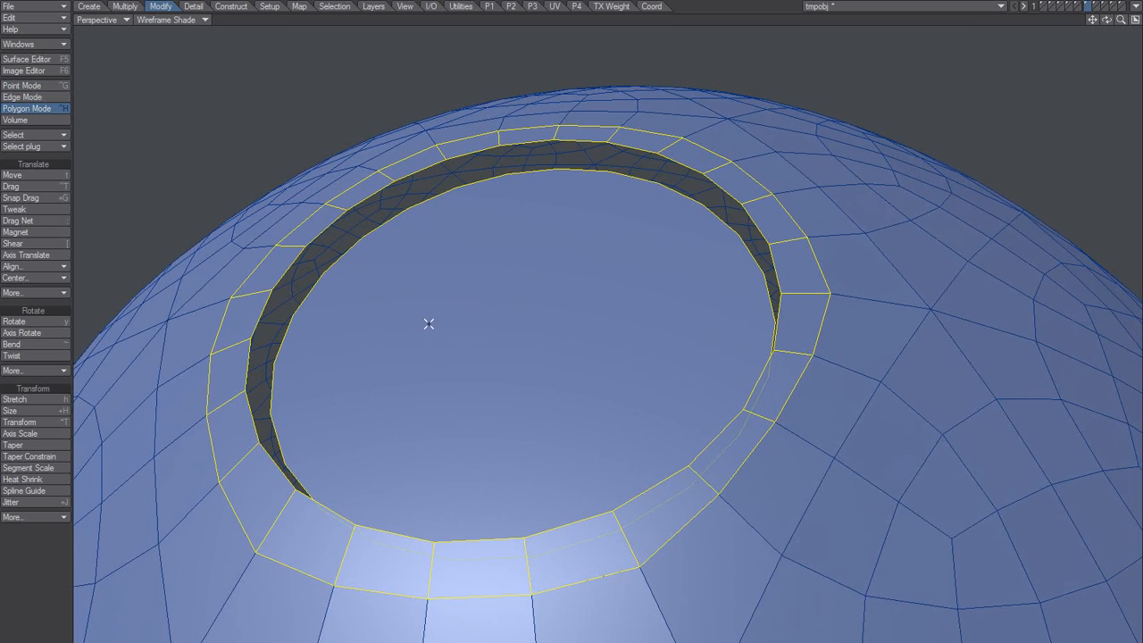
left_click(21, 85)
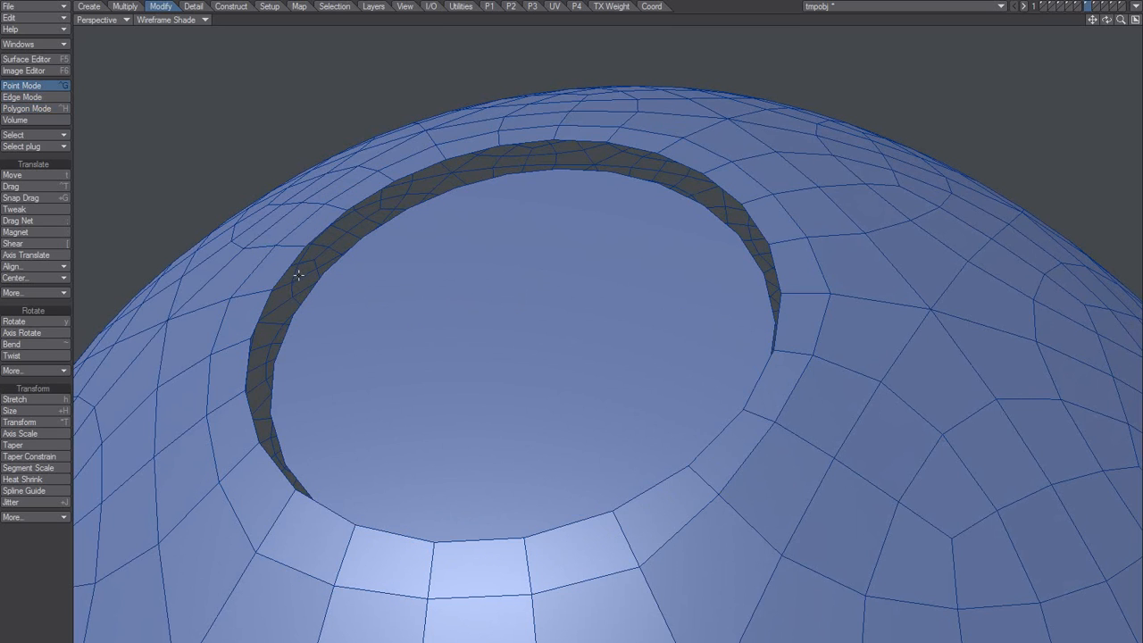
left_click(21, 97)
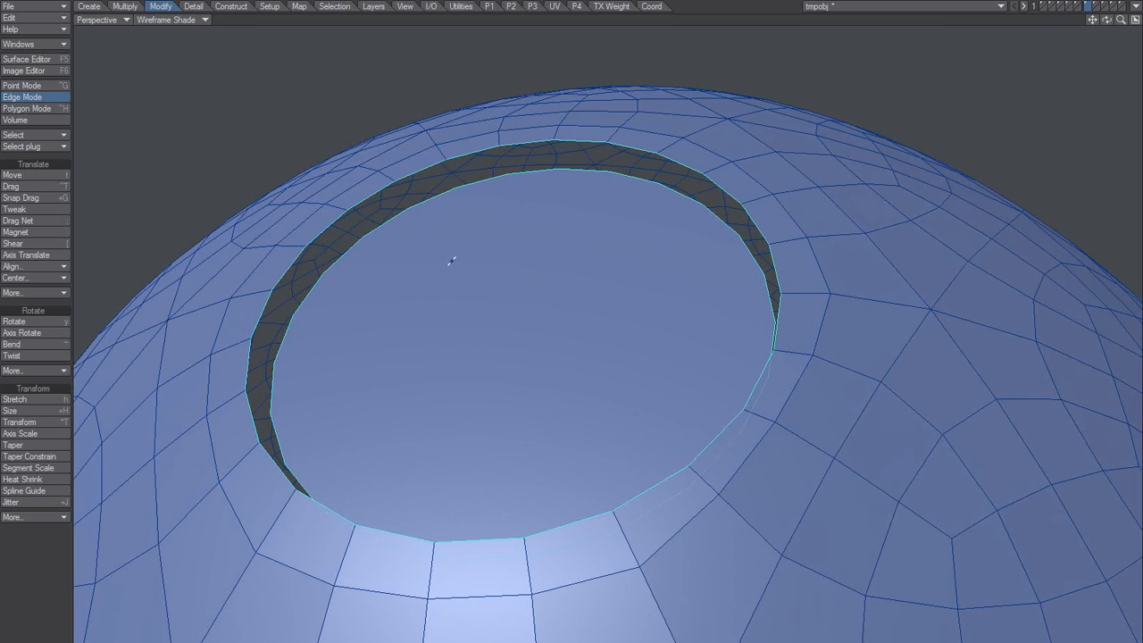
left_click(23, 85)
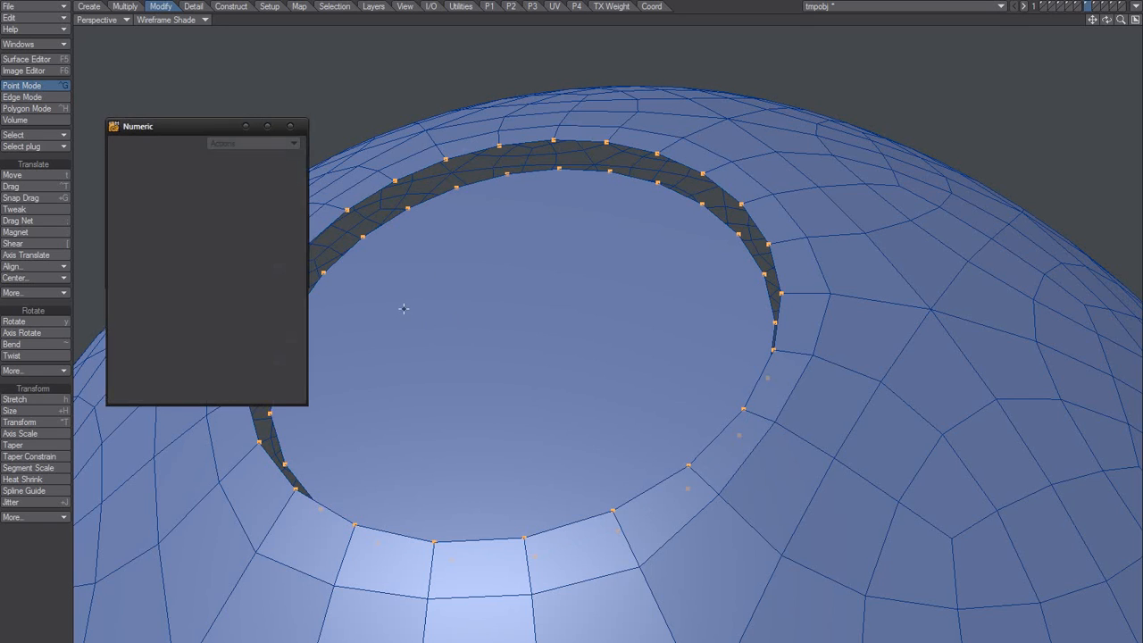
Activate Snap Drag with Drag Set One Point, showing its numeric settings
left_click(20, 197)
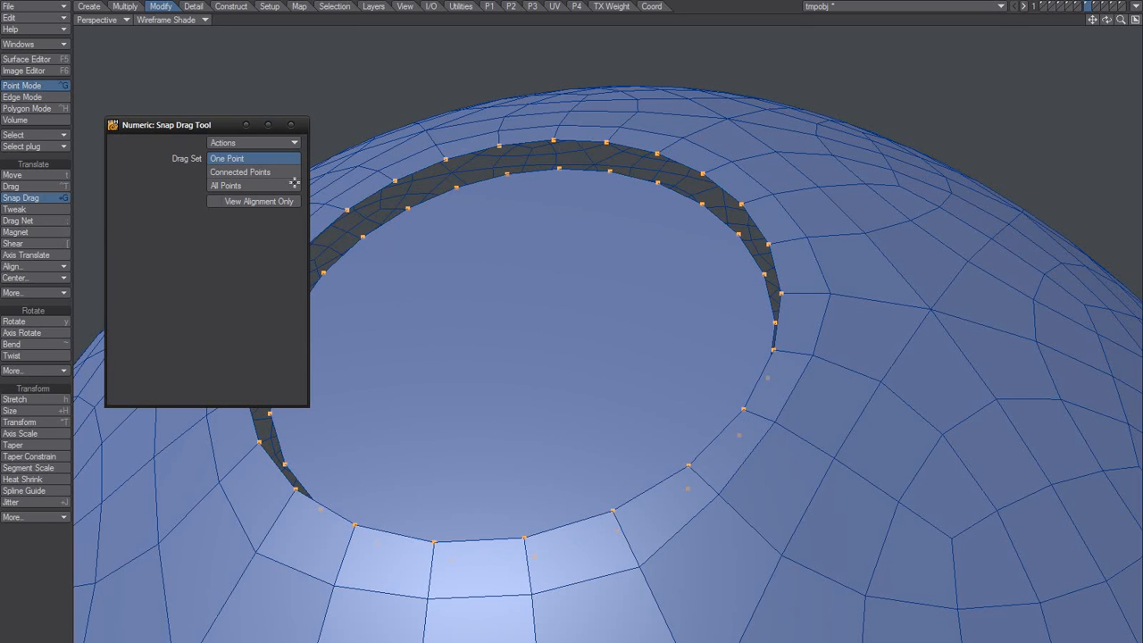
Snap the first run of inner-ring points onto the matching outer-ring points
left_click_drag(165, 124, 152, 130)
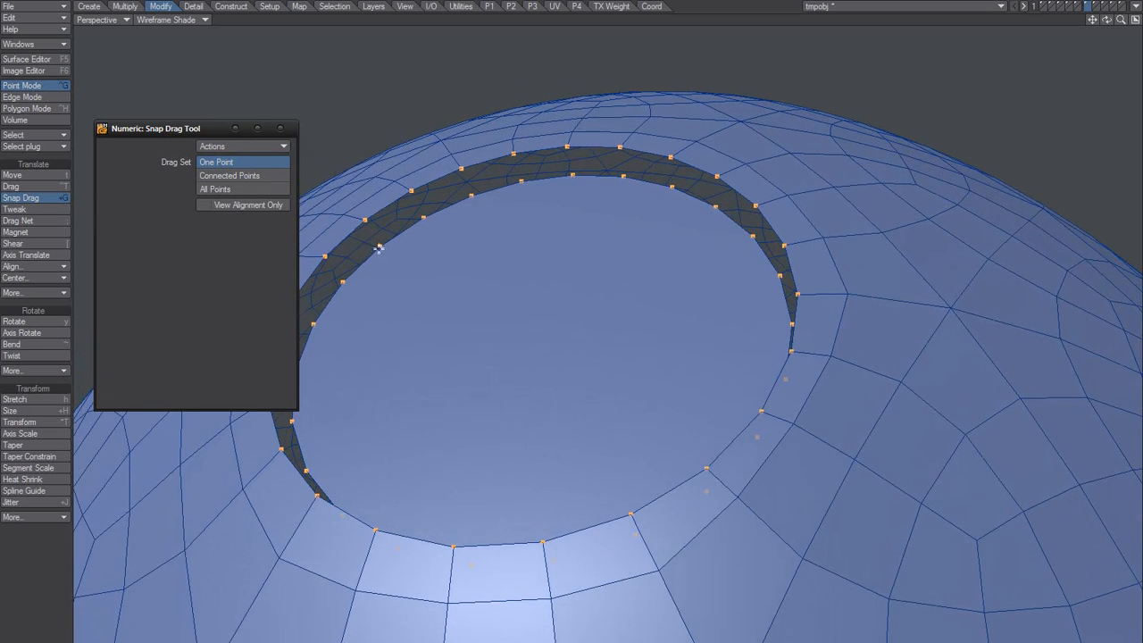
left_click_drag(379, 250, 366, 220)
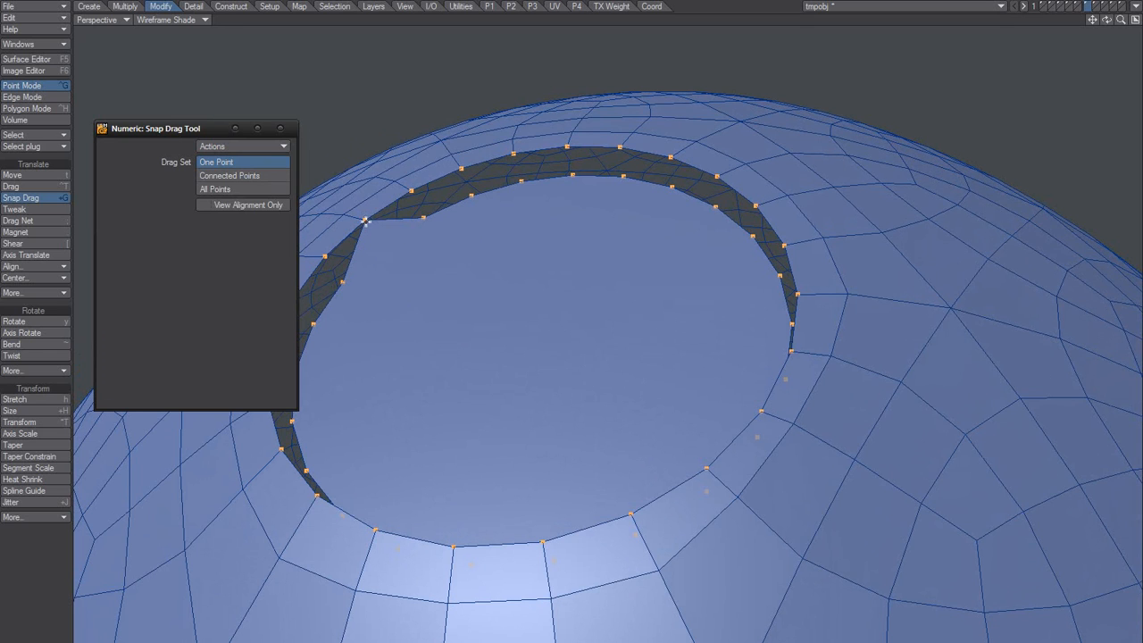
left_click_drag(366, 222, 411, 190)
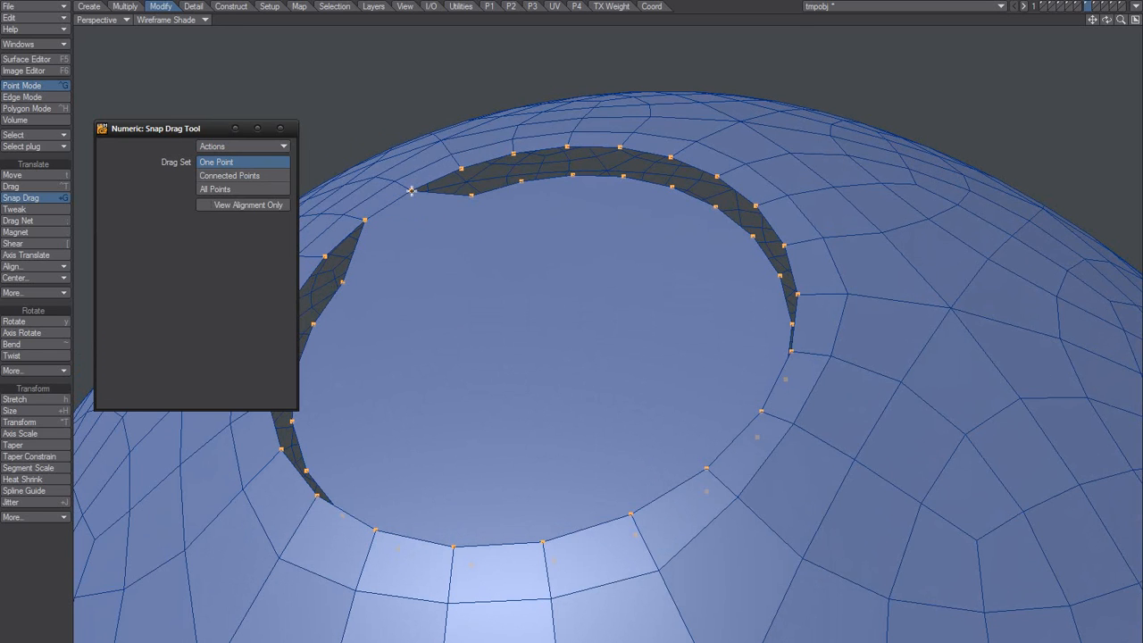
left_click_drag(410, 189, 487, 178)
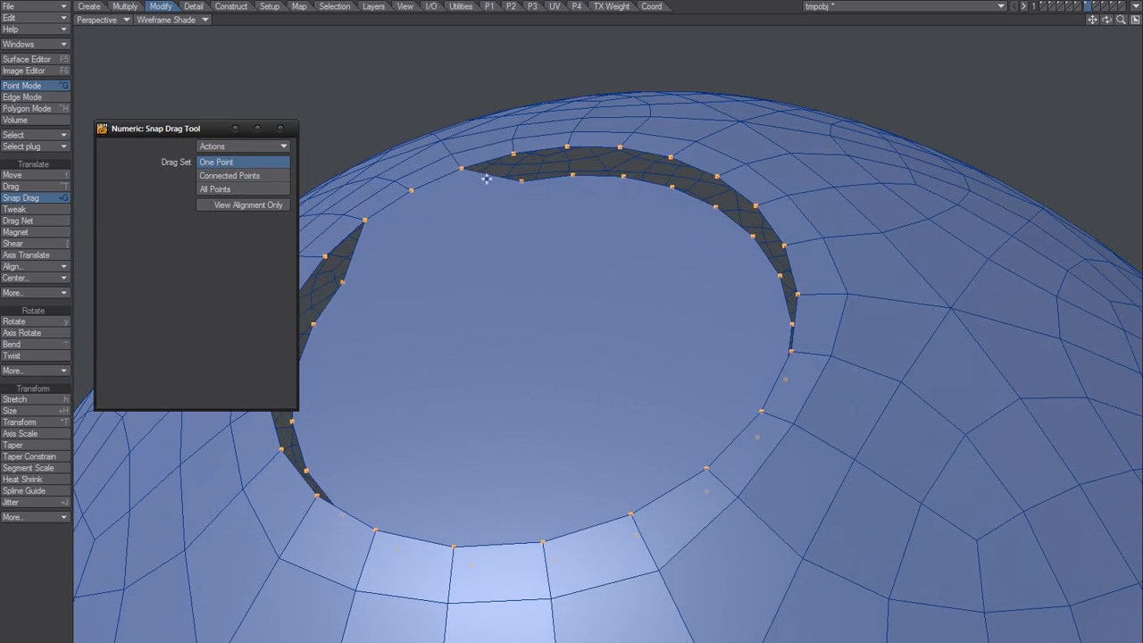
left_click_drag(487, 179, 578, 174)
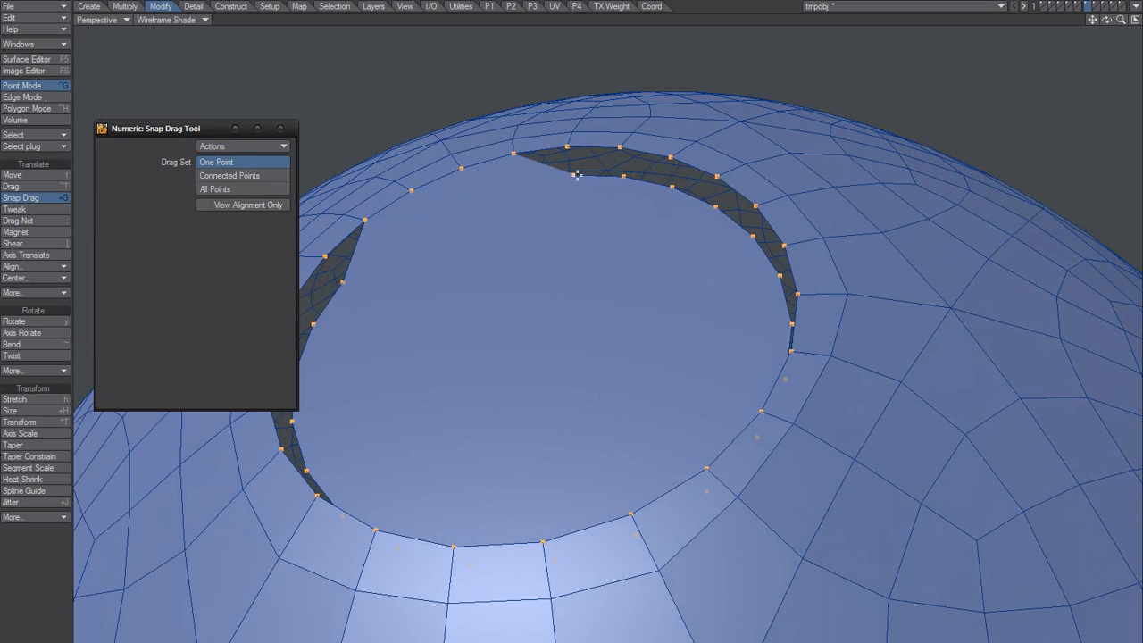
left_click_drag(579, 175, 620, 150)
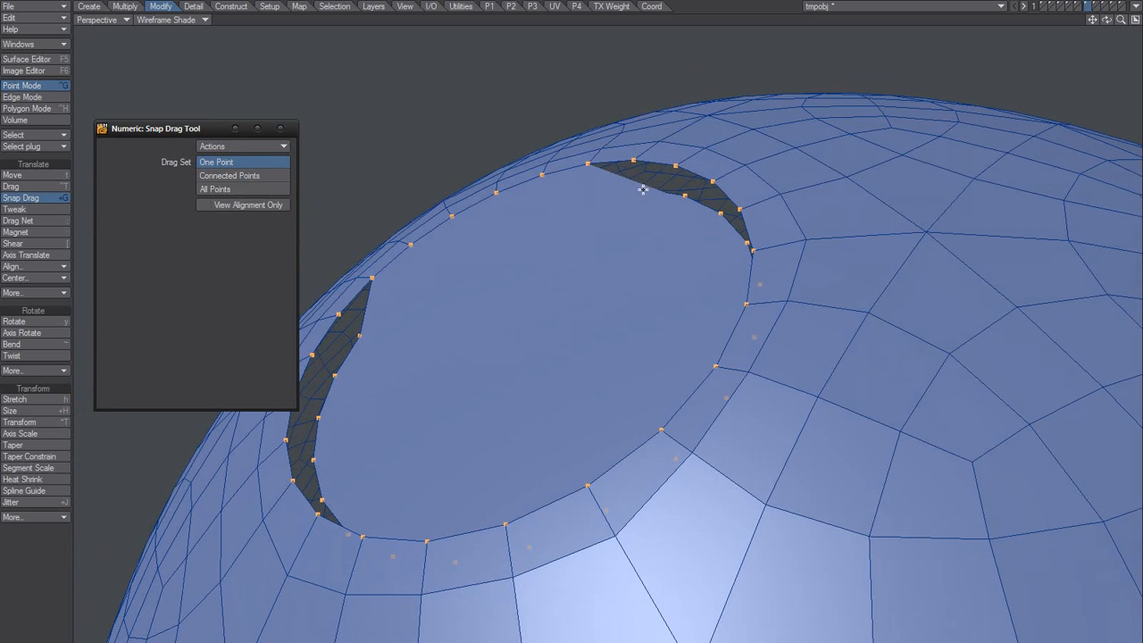
Reach the remaining gap on the sphere and snap its last inner points onto the outer edge
left_click_drag(643, 190, 632, 159)
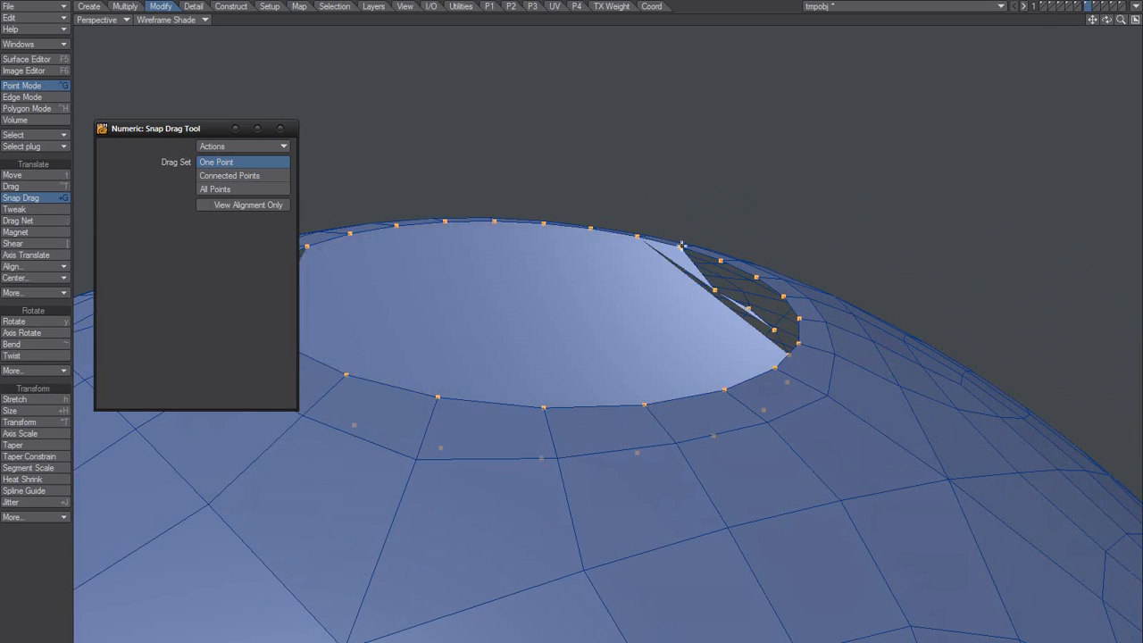
left_click_drag(683, 244, 722, 260)
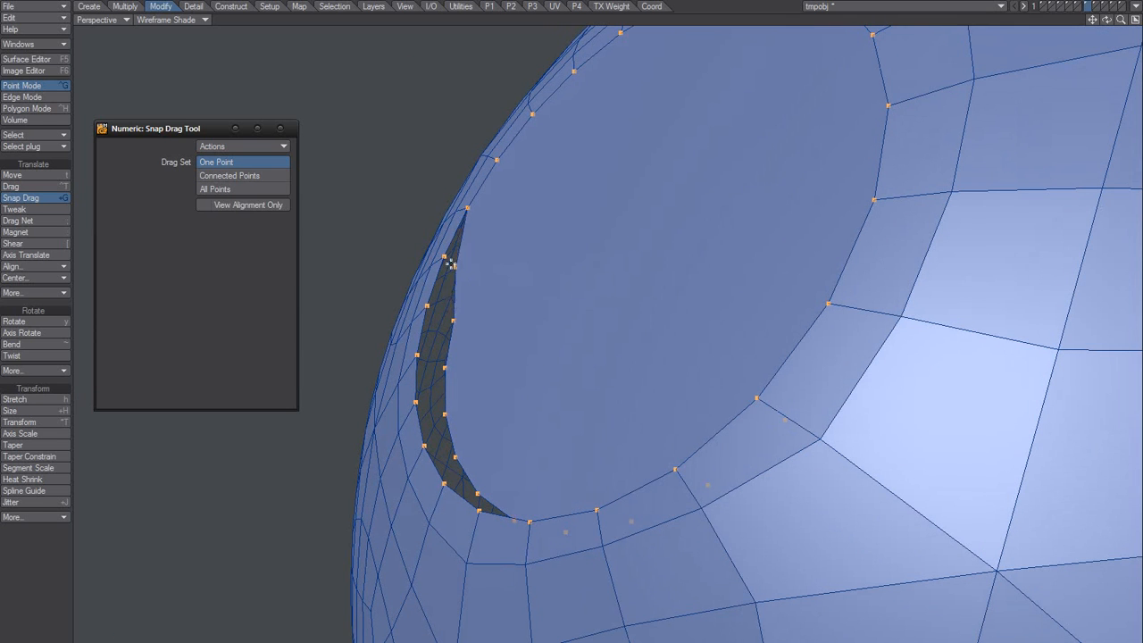
left_click_drag(447, 263, 449, 322)
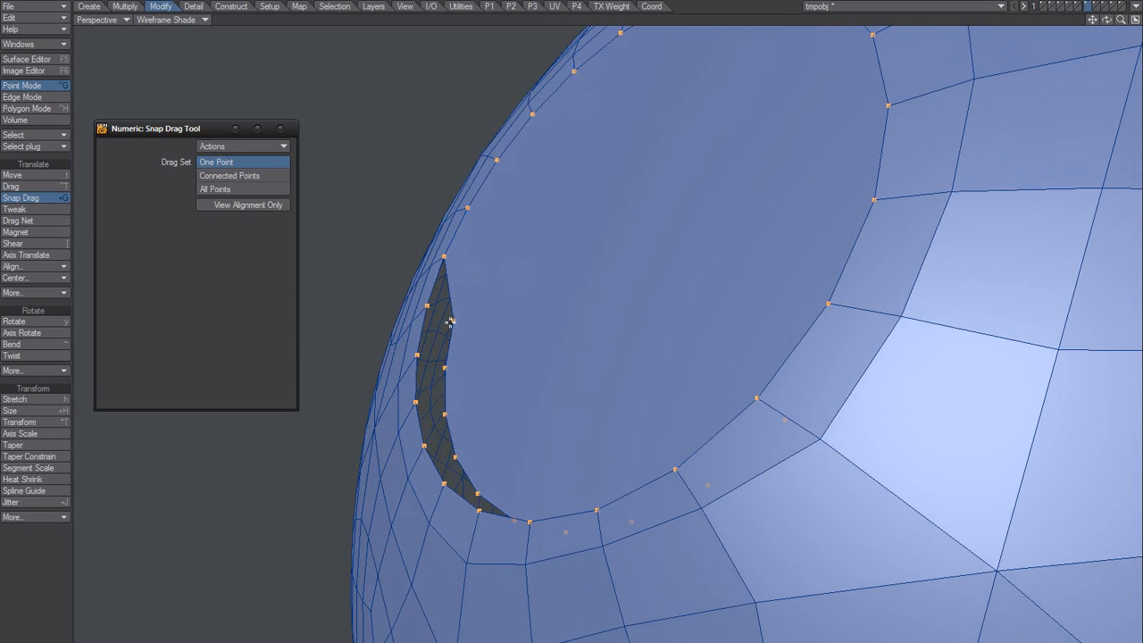
left_click_drag(449, 321, 437, 368)
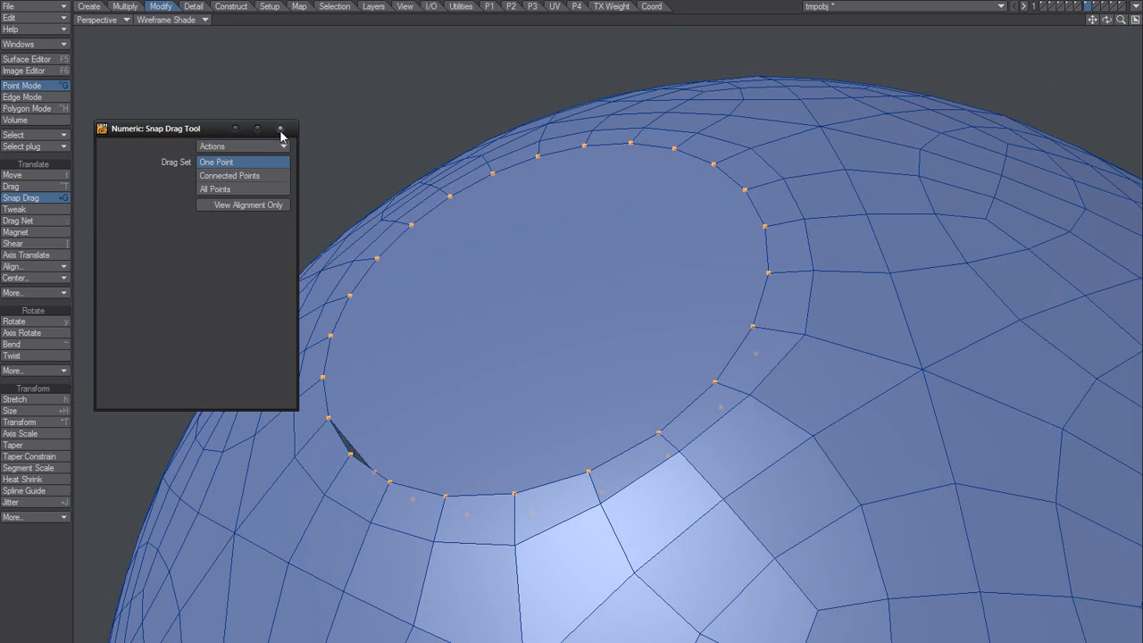
Check the joined ring as faces, then Merge Points with Automatic range to fuse the rings
left_click(22, 97)
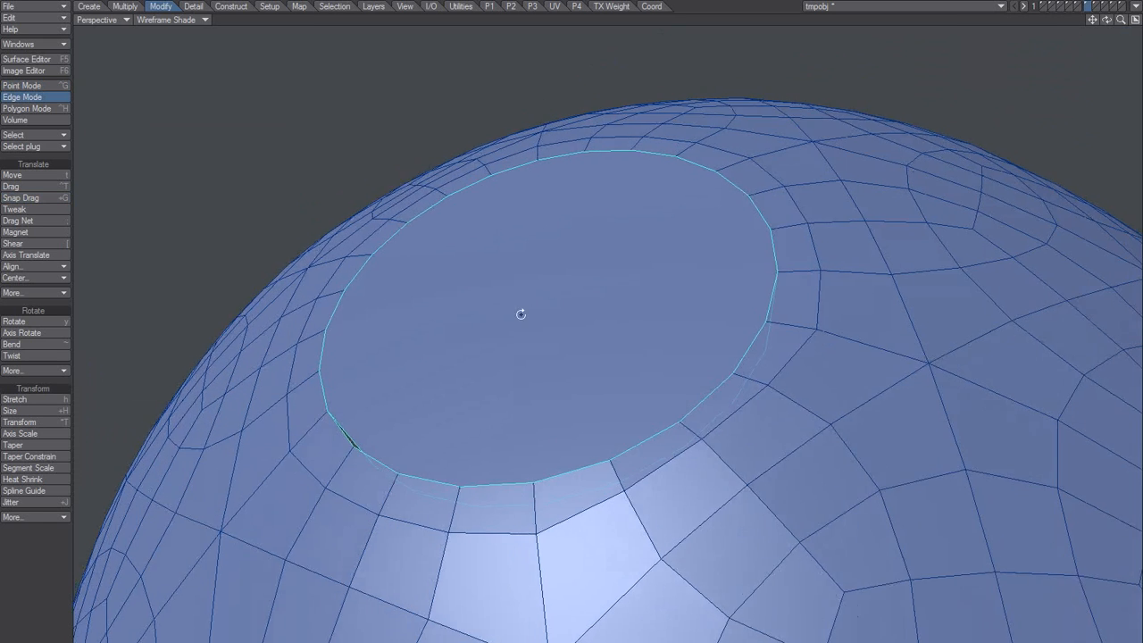
left_click(27, 108)
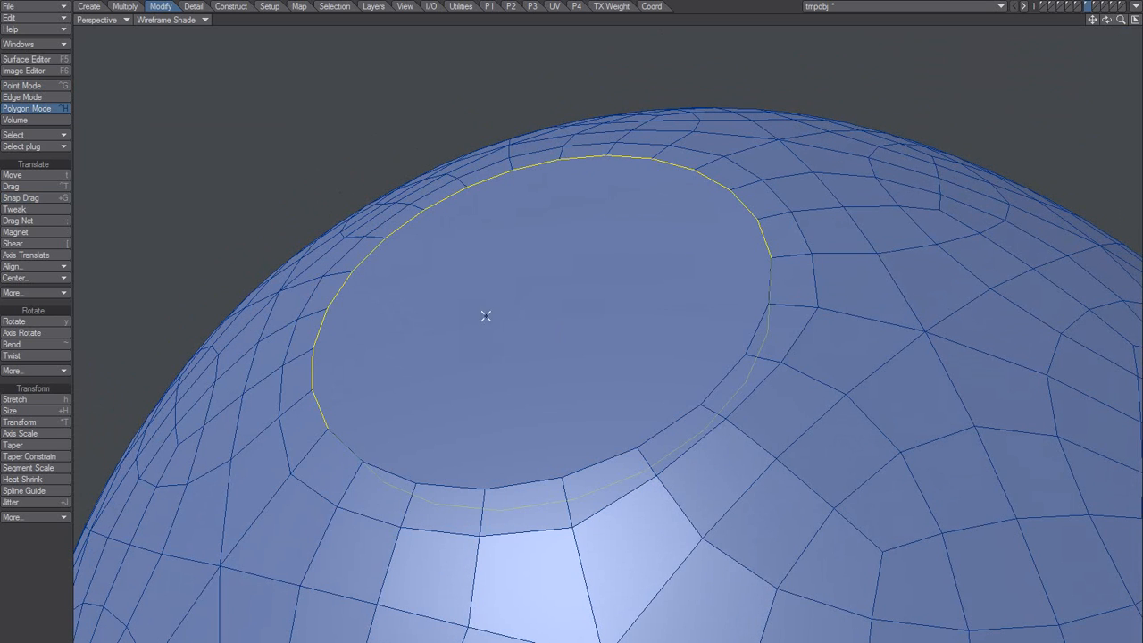
left_click(19, 421)
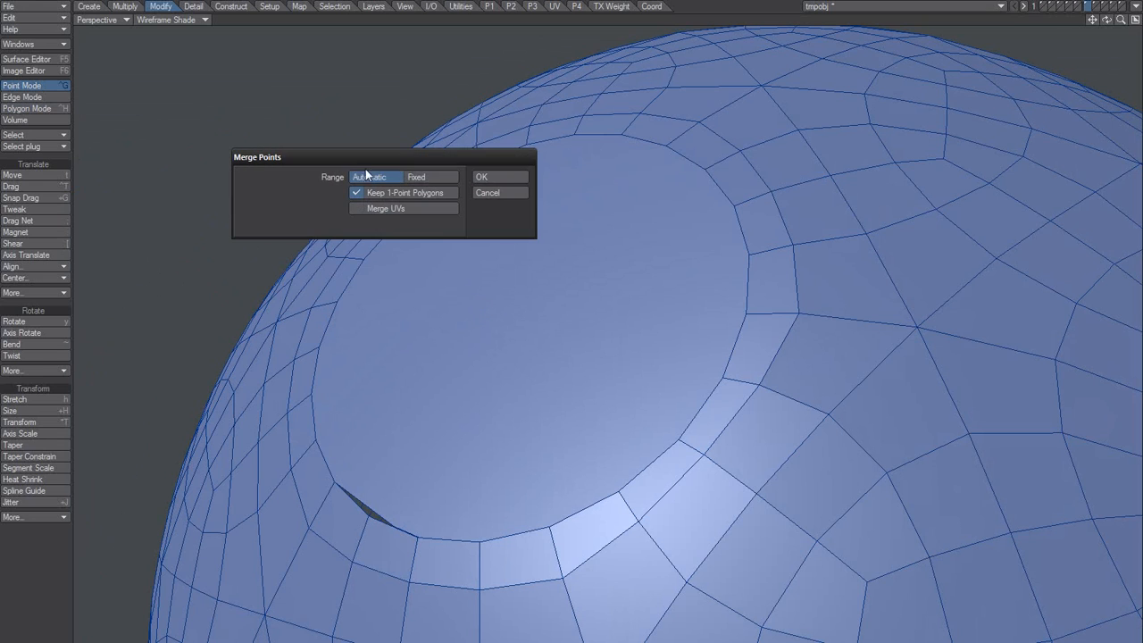
left_click(499, 177)
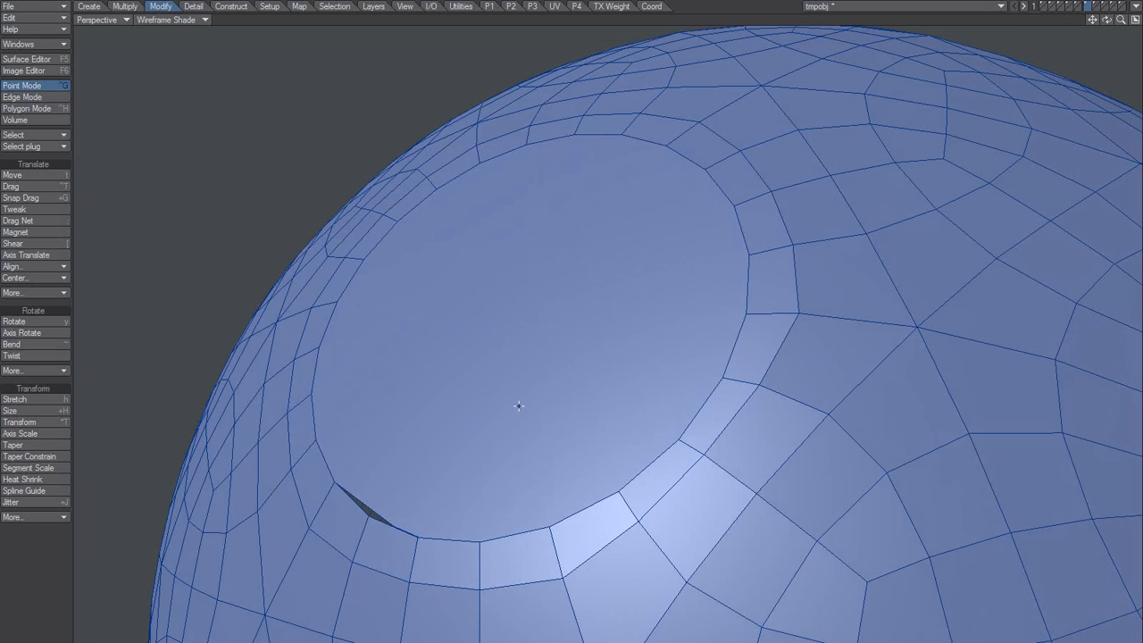
mouse_move(531, 413)
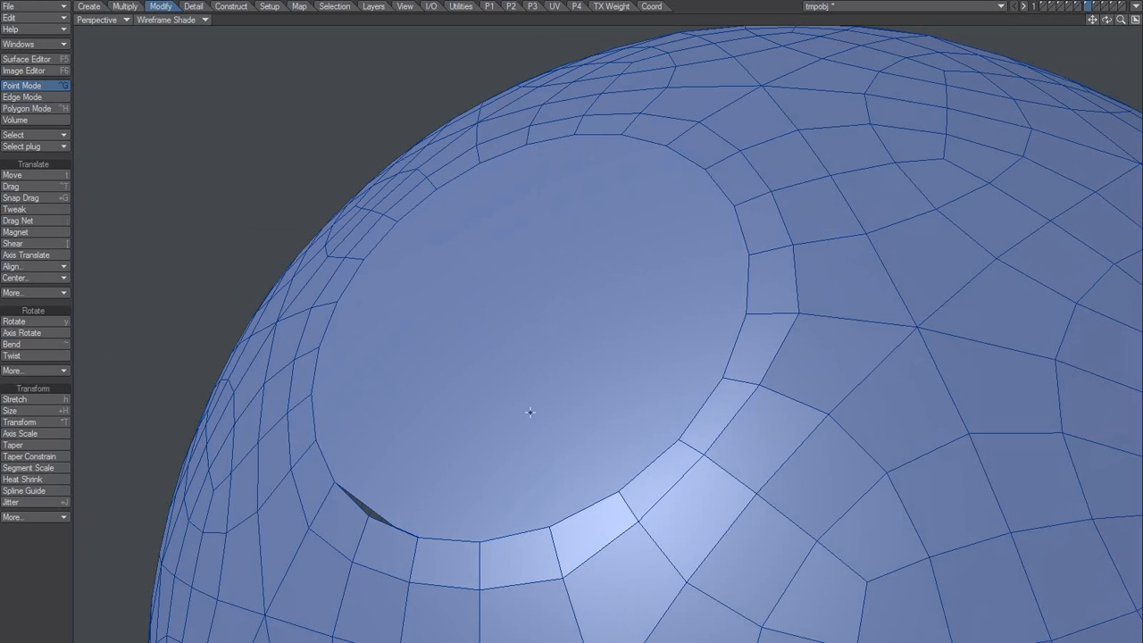